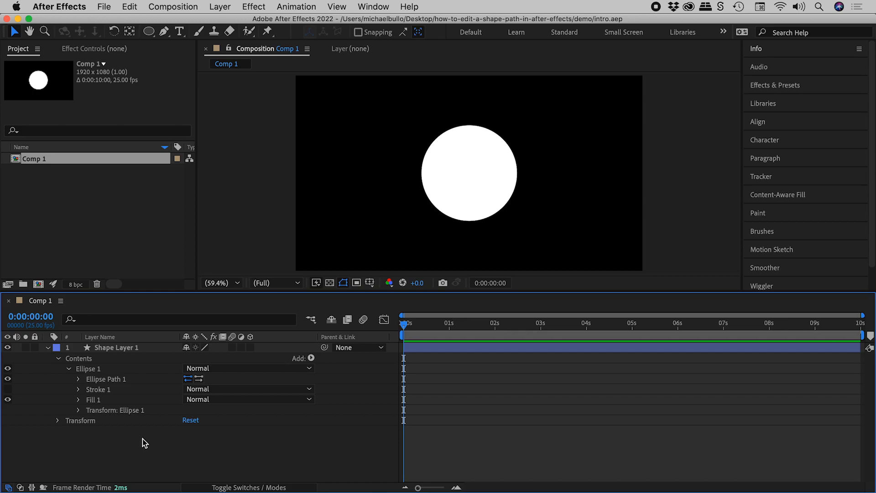
Step: Convert Ellipse Path 1 to a Bezier path and nudge the circle's top point outward
right_click(105, 379)
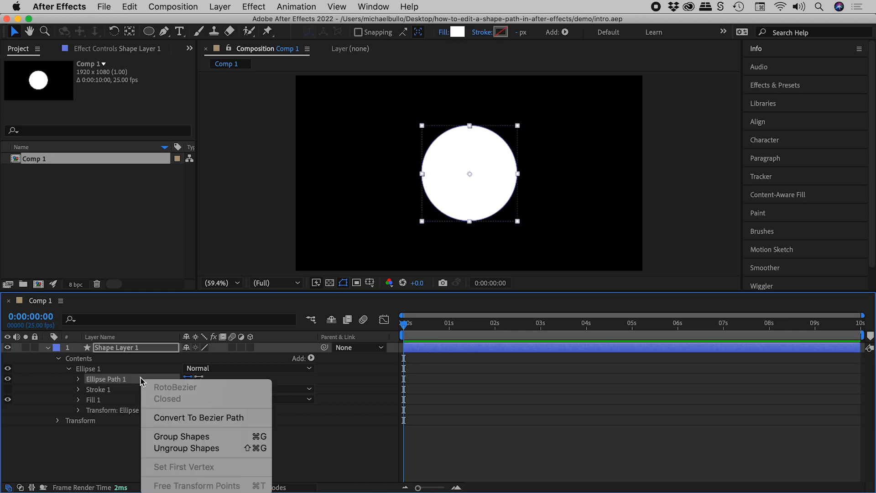
left_click(198, 417)
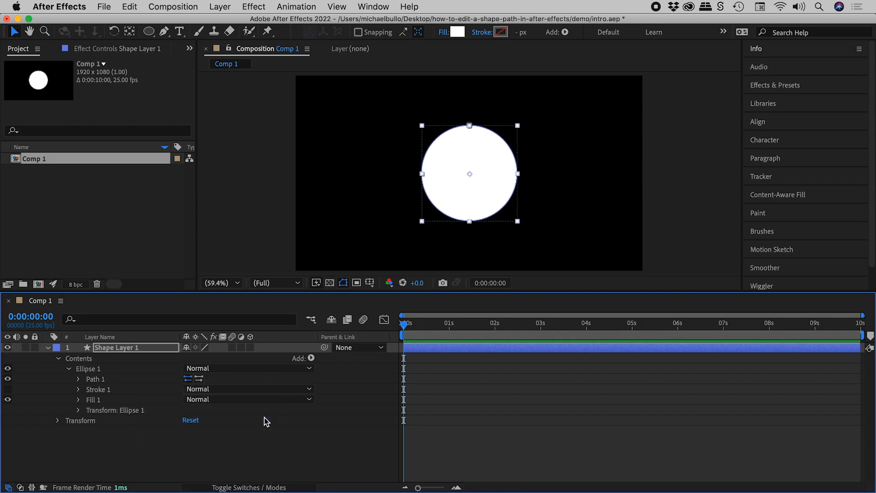
left_click(95, 379)
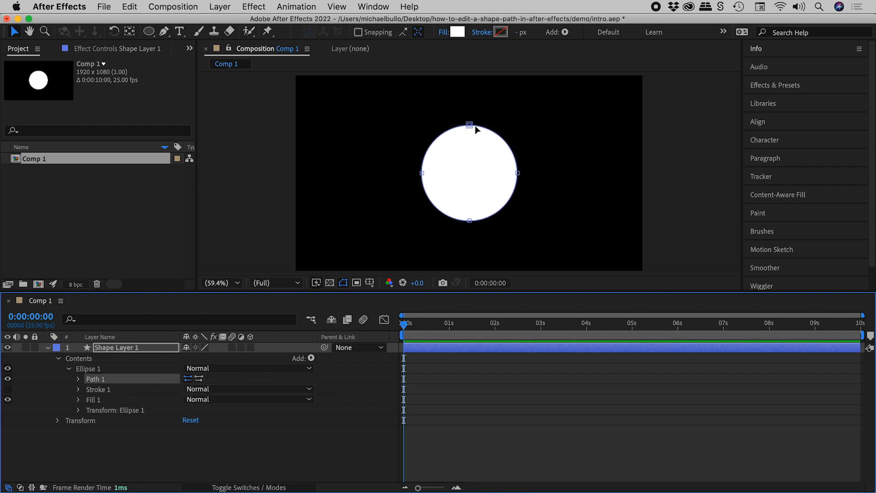
left_click_drag(469, 125, 565, 96)
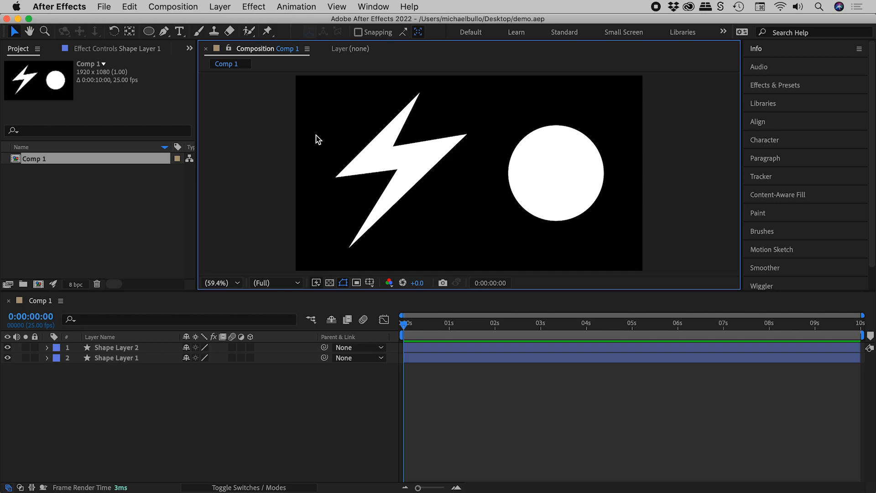
left_click(164, 31)
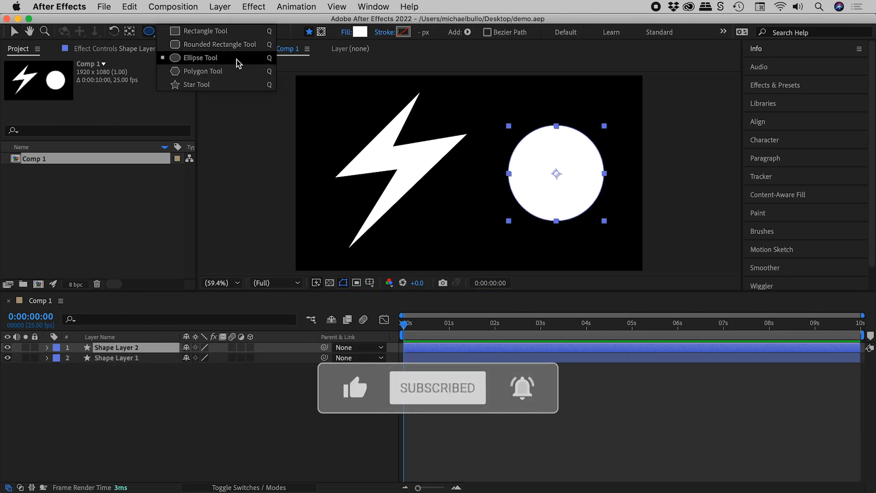
left_click(199, 57)
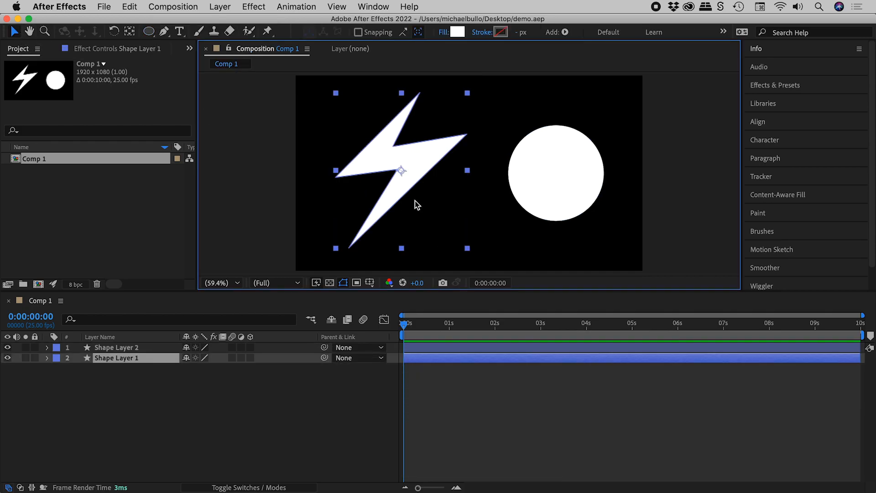
Step: Expose Shape Layer 1's Path 1 so the lightning bolt's vertices can be dragged
left_click(48, 357)
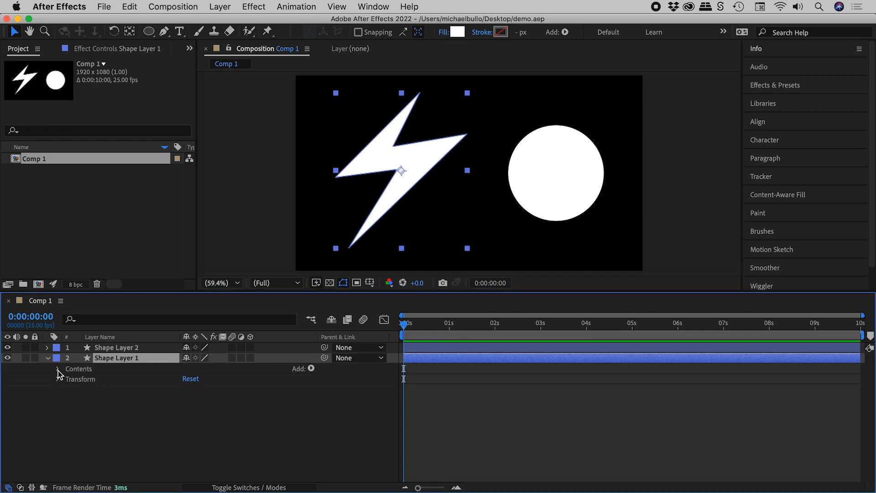
left_click(57, 368)
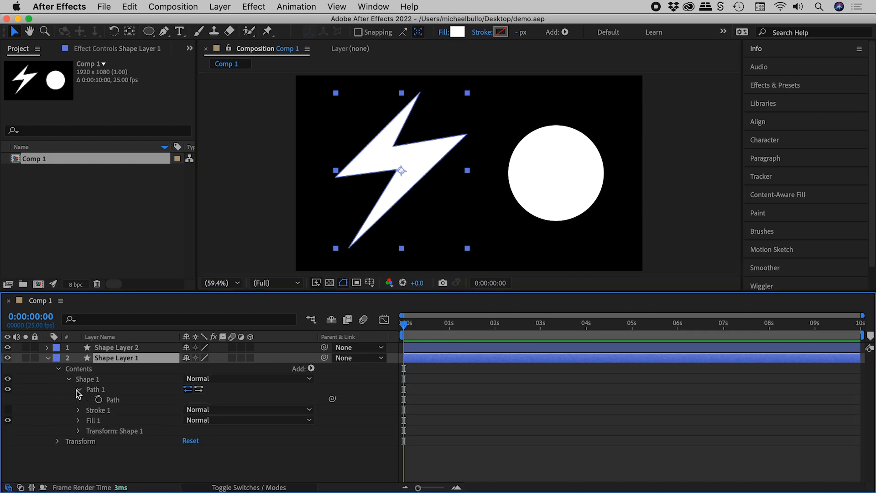
left_click(95, 390)
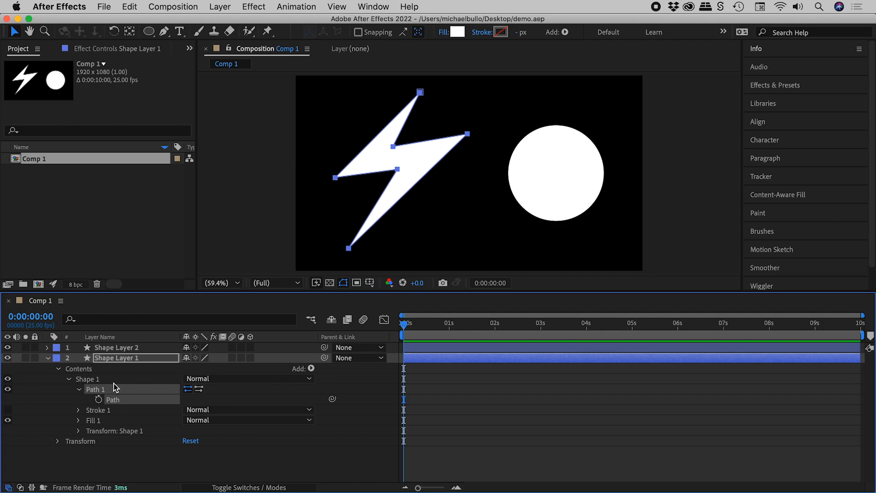
left_click(95, 389)
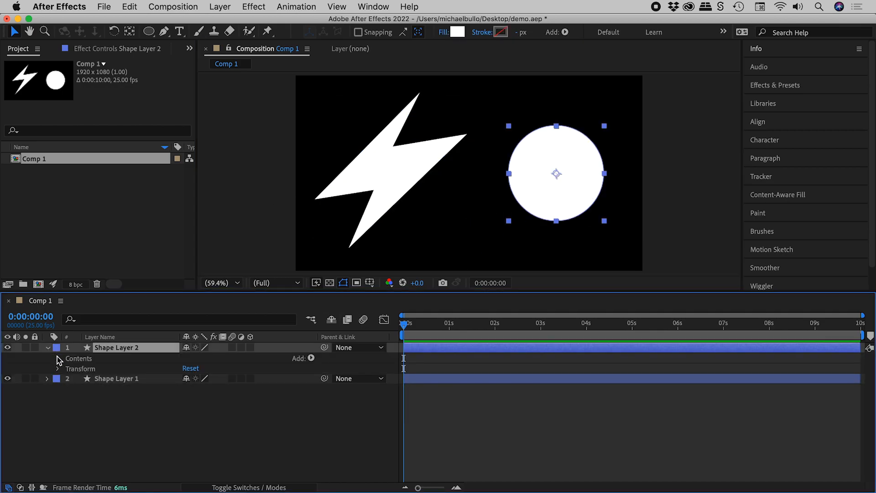
Step: Reveal Ellipse Path 1 with Size 527.7,527.7 and Position 0,0
left_click(47, 357)
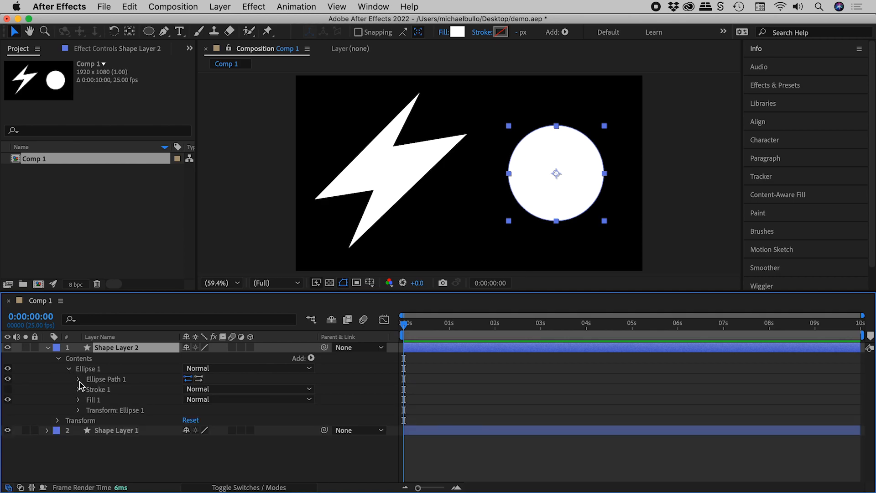
left_click(79, 379)
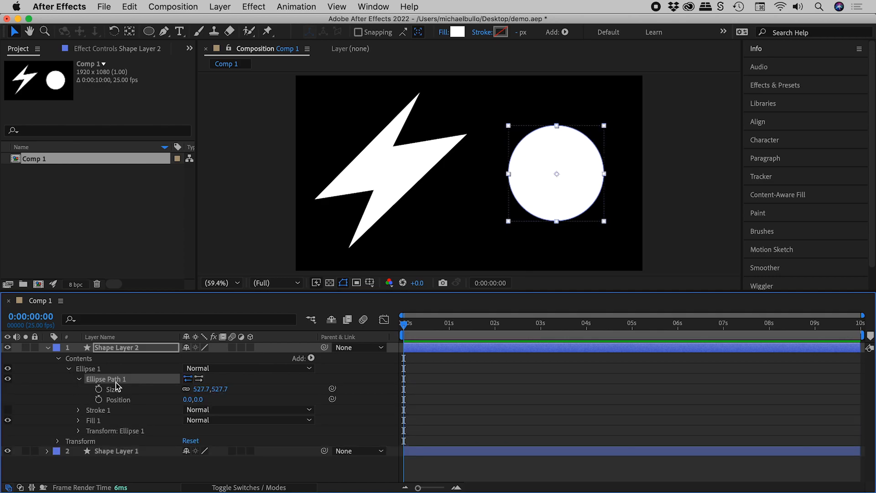
mouse_move(146, 387)
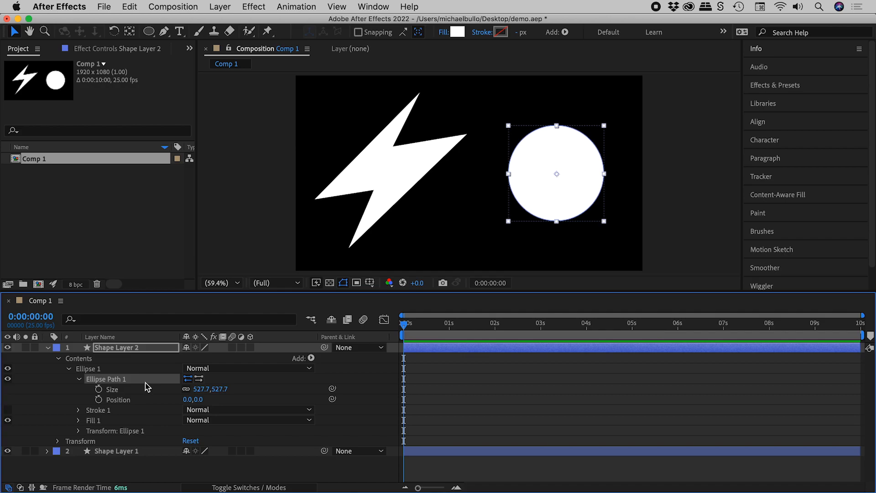
mouse_move(139, 395)
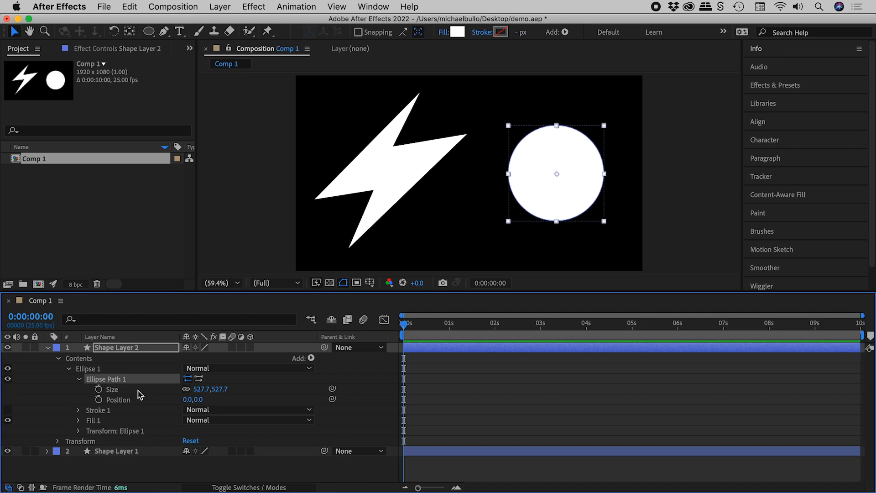
mouse_move(570, 160)
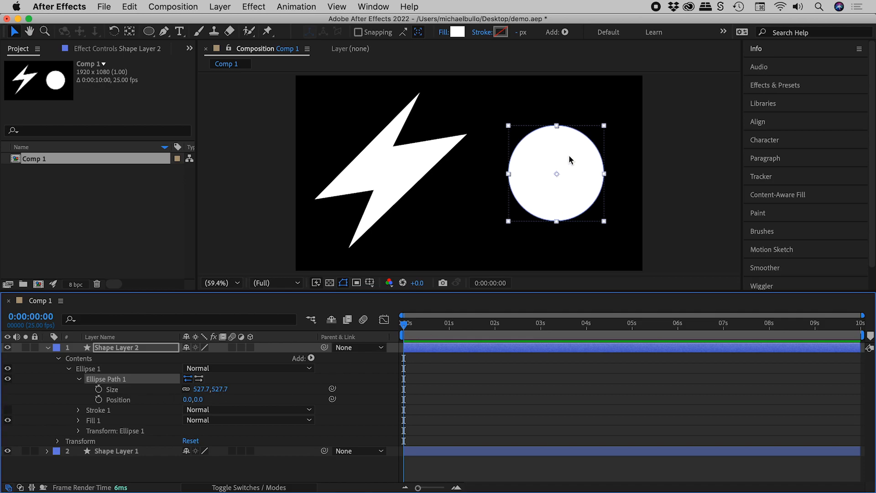
mouse_move(591, 149)
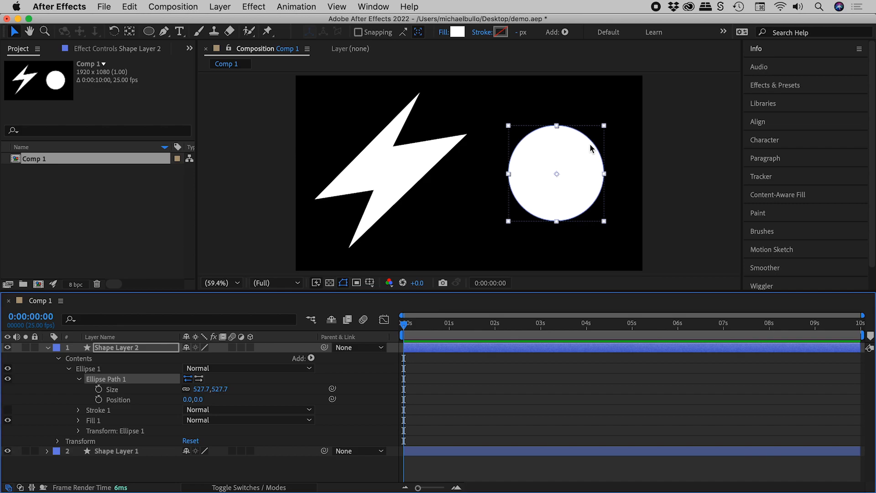
mouse_move(111, 384)
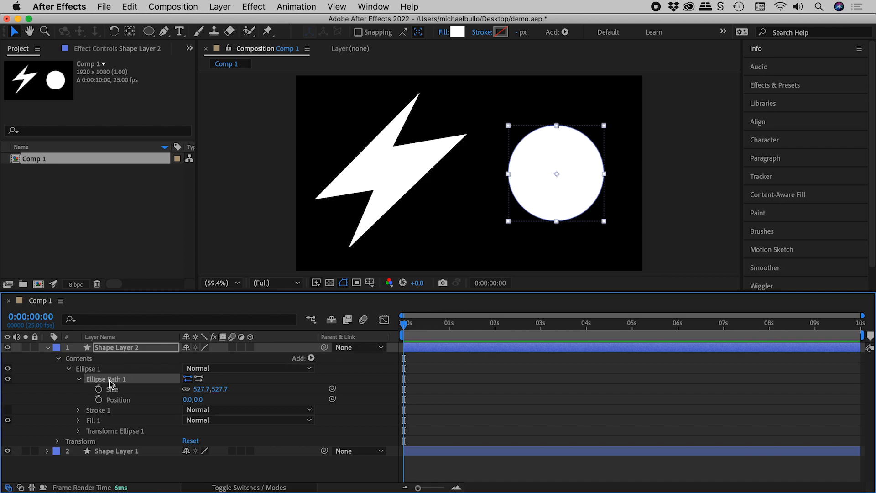
Step: Convert the circle's Ellipse Path 1 to a Bezier path showing four anchor points
right_click(106, 378)
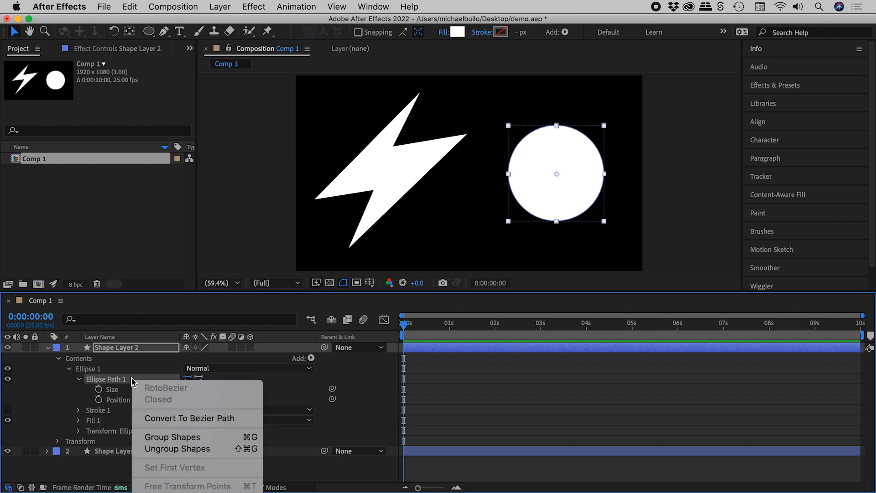
mouse_move(190, 418)
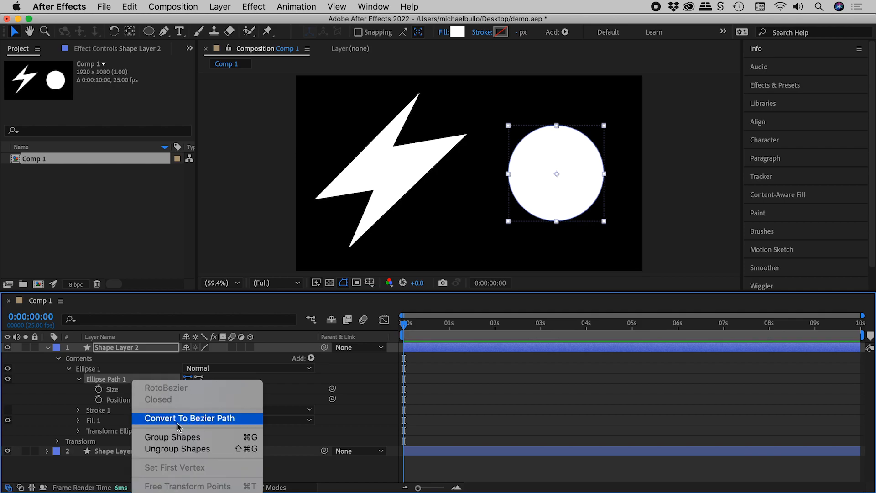
left_click(190, 418)
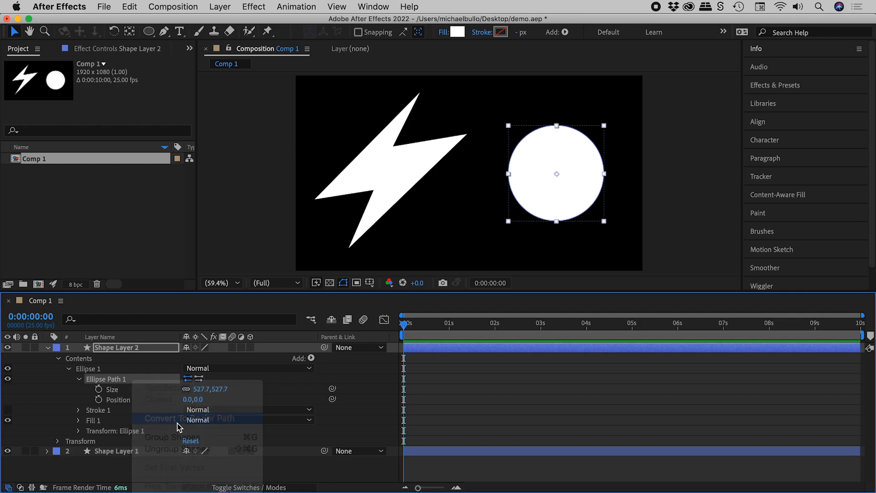
left_click(184, 418)
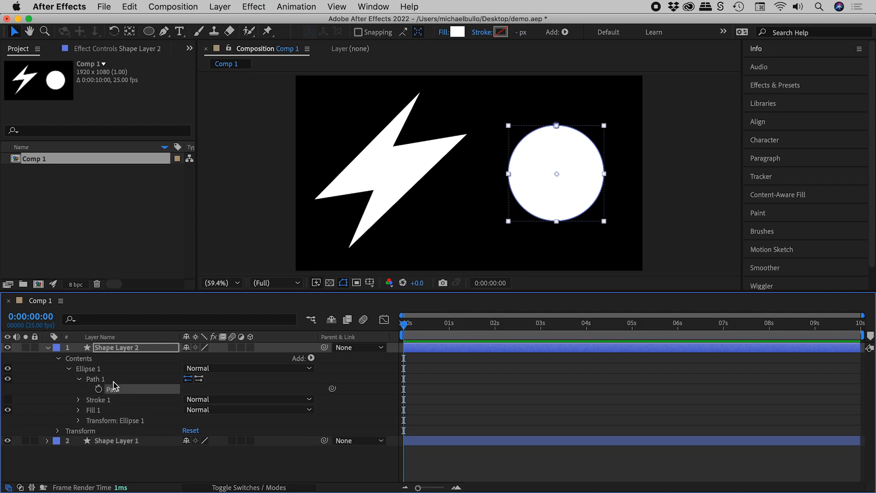
left_click(114, 389)
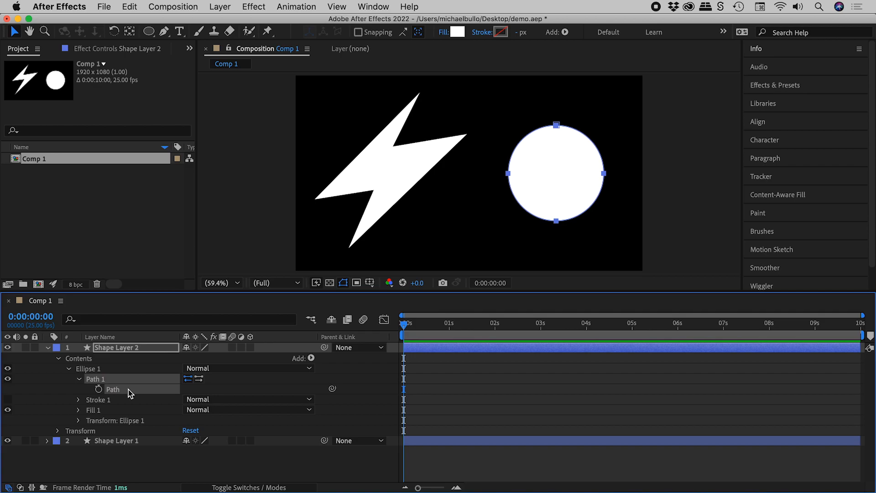
mouse_move(122, 396)
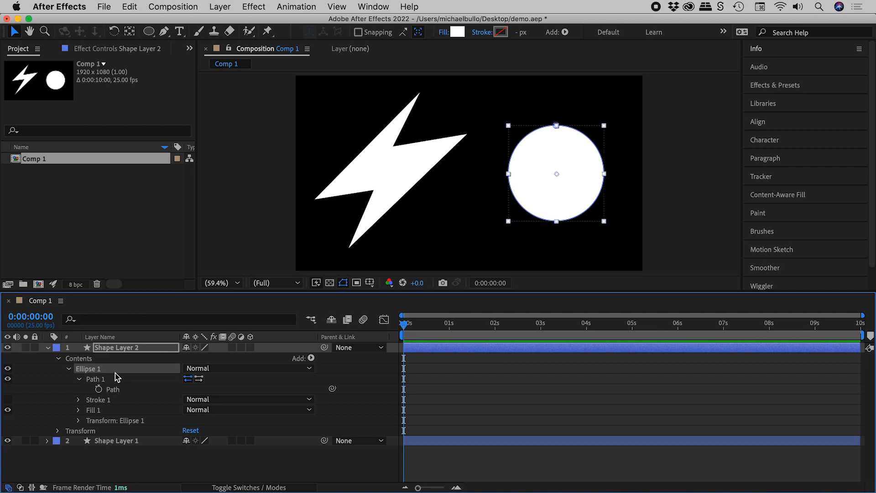
Step: Drag the circle's top vertex up and right to form a teardrop
left_click(113, 389)
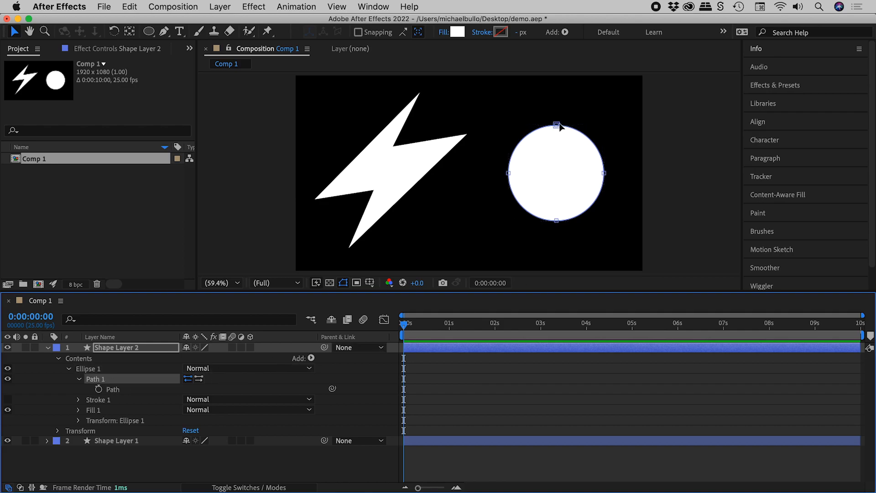
left_click_drag(555, 125, 603, 100)
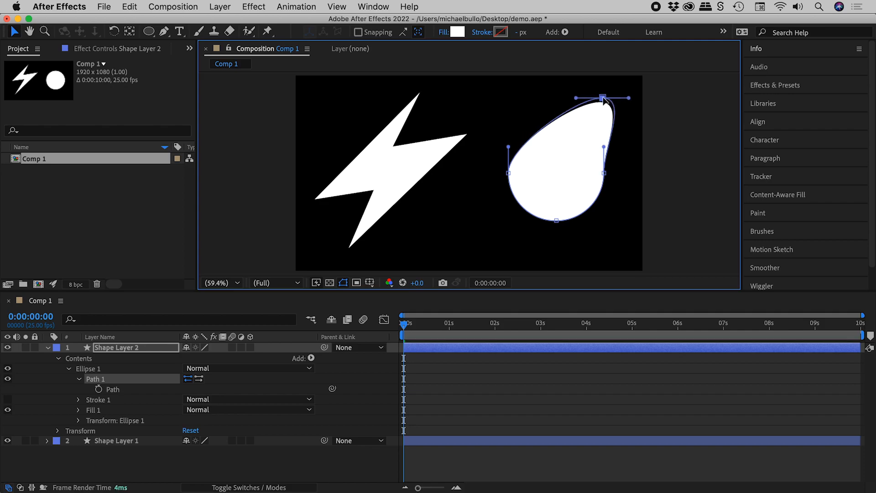